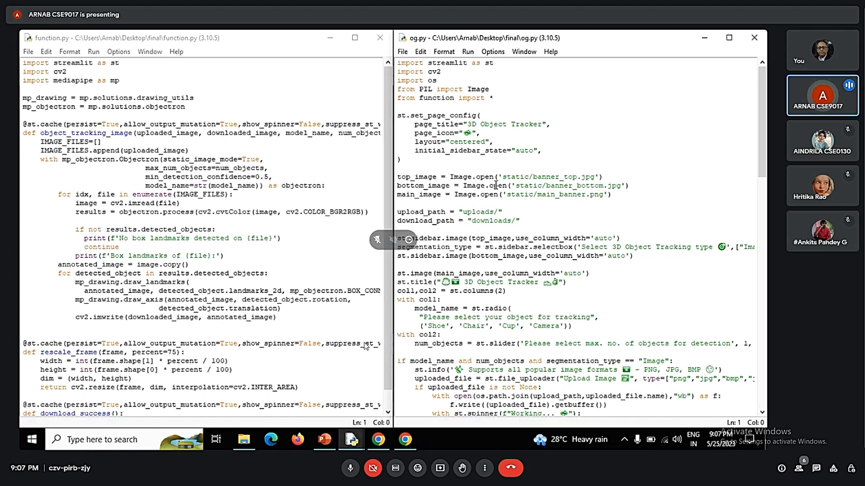
Scroll og.py to the image branch that saves, tracks and displays the upload
{"action": "left_click", "coordinate": [350, 468]}
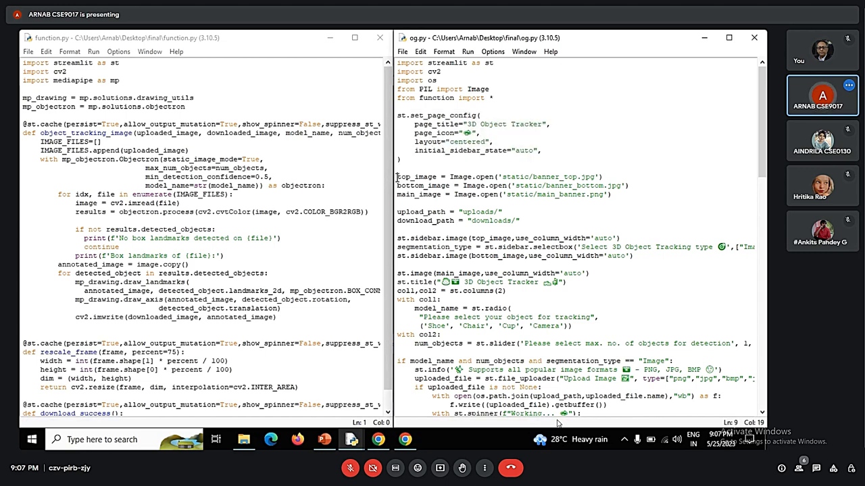
{"action": "left_click_drag", "start_coordinate": [397, 177], "coordinate": [611, 195]}
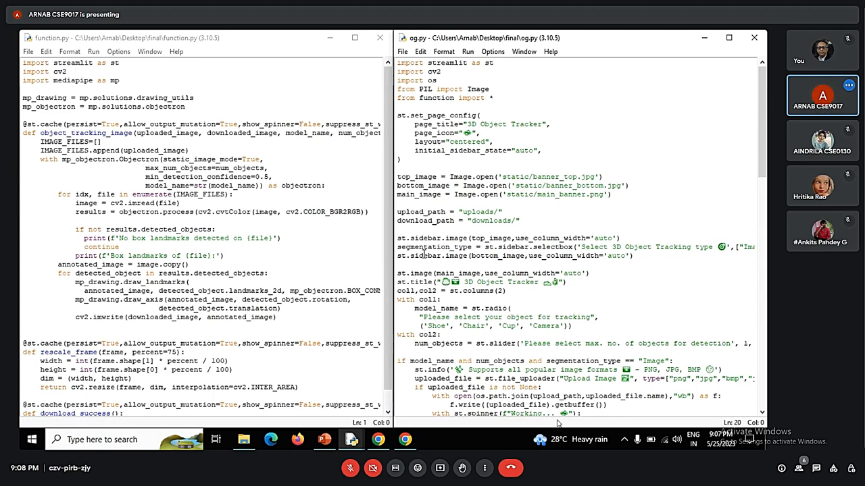
{"action": "scroll", "scroll_direction": "down", "scroll_amount": 3}
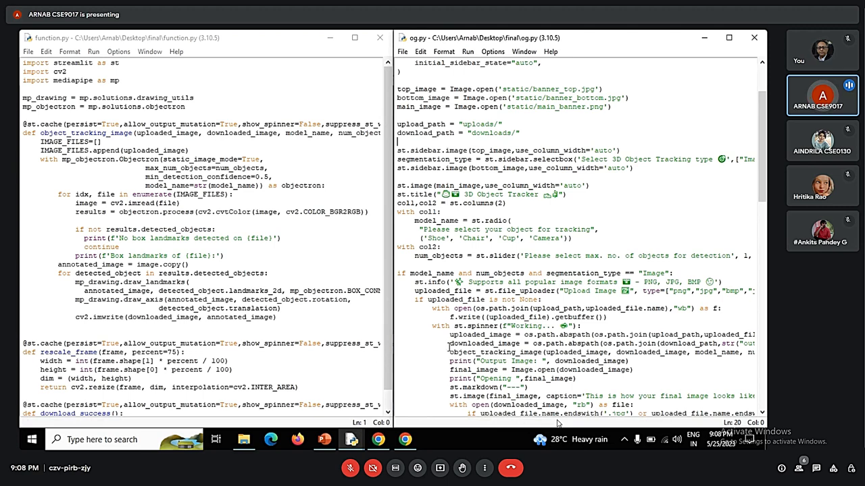
{"action": "mouse_move", "coordinate": [410, 229]}
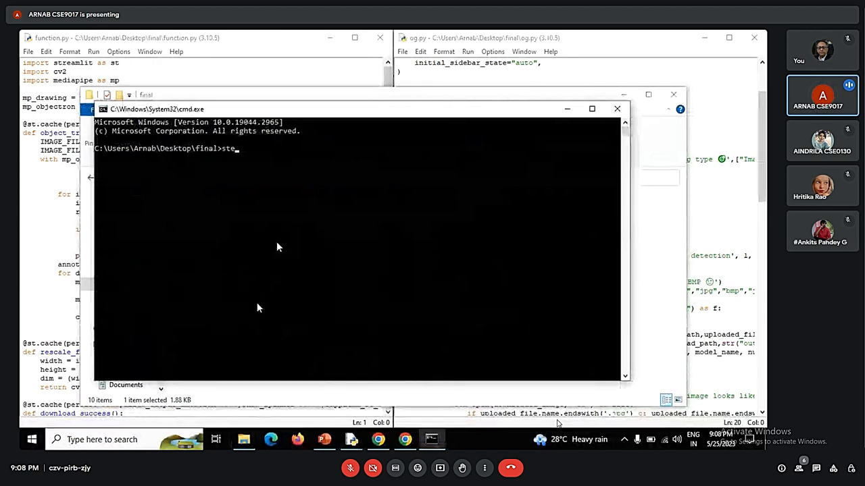
Run 'streamlit run og.py' and open the app at localhost:8501 in the browser
{"action": "type", "text": "amlit run og.py"}
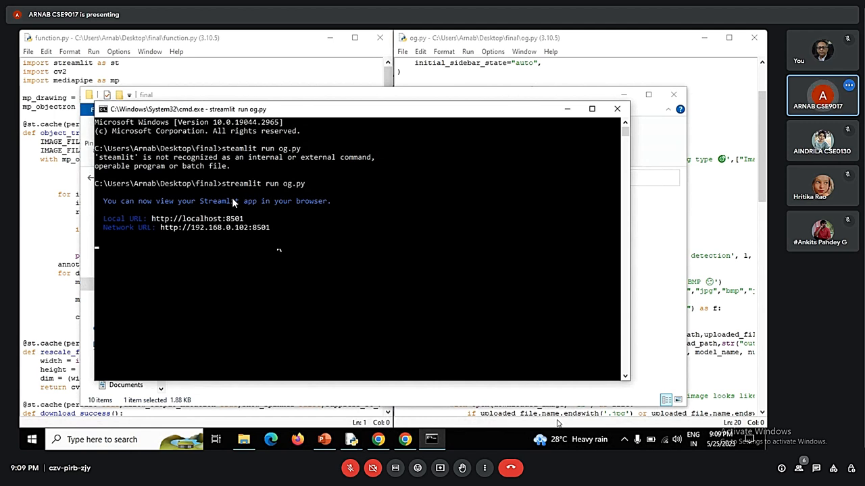
{"action": "left_click", "coordinate": [270, 439]}
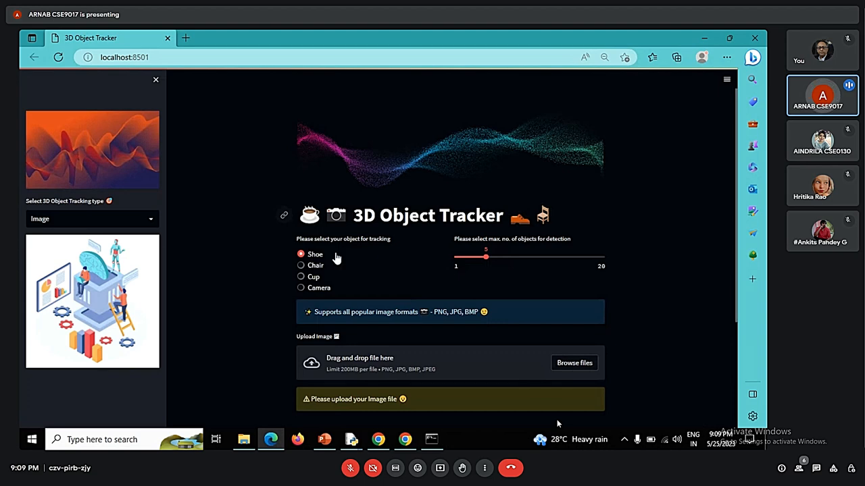
{"action": "scroll", "scroll_direction": "down", "scroll_amount": 3}
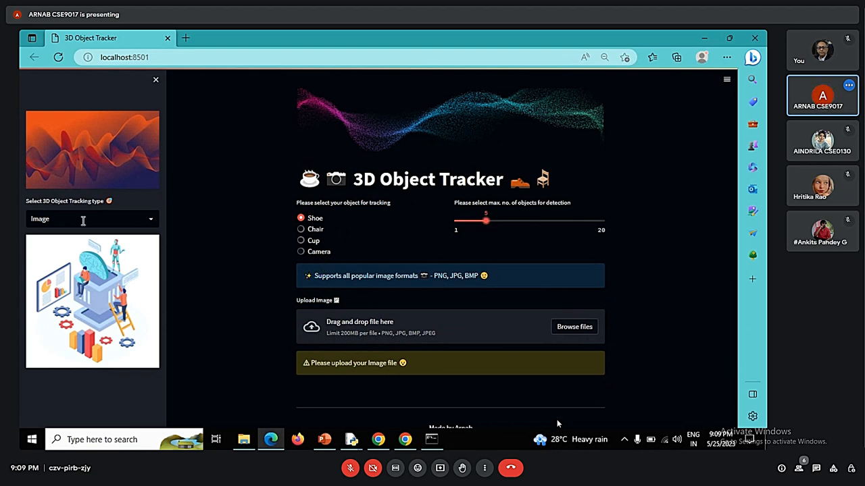
{"action": "left_click", "coordinate": [92, 218]}
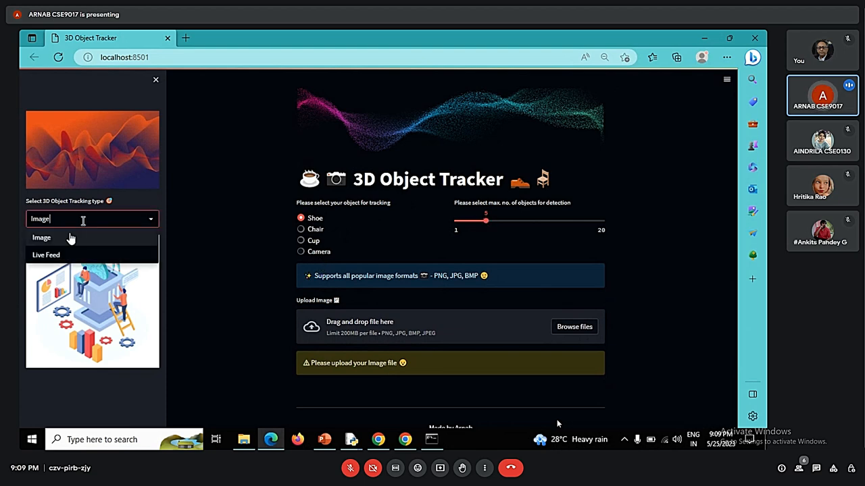
{"action": "mouse_move", "coordinate": [238, 203]}
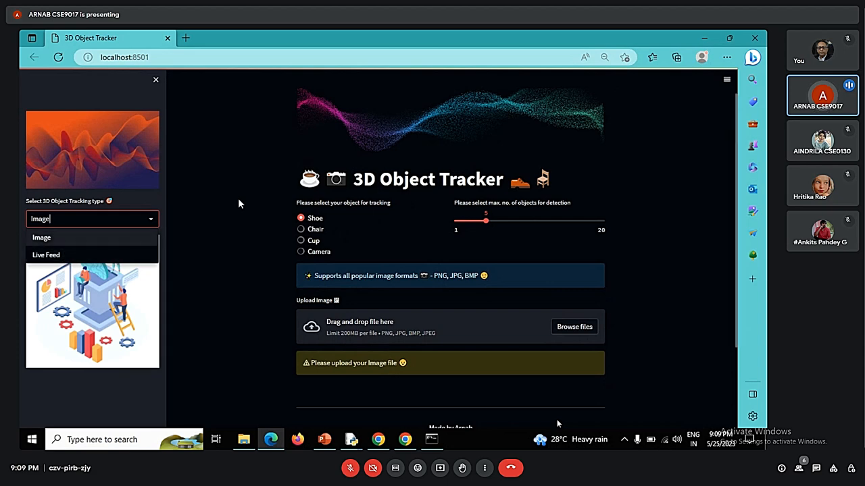
{"action": "left_click", "coordinate": [41, 237]}
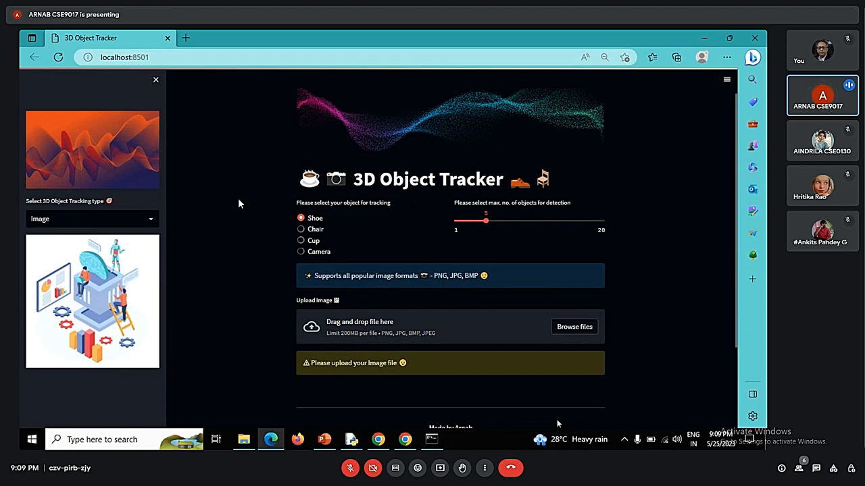
{"action": "mouse_move", "coordinate": [263, 231]}
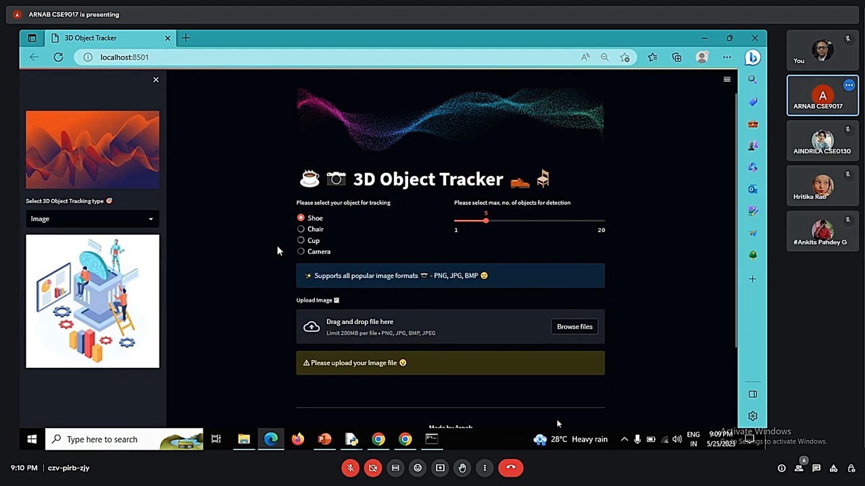
{"action": "mouse_move", "coordinate": [188, 225]}
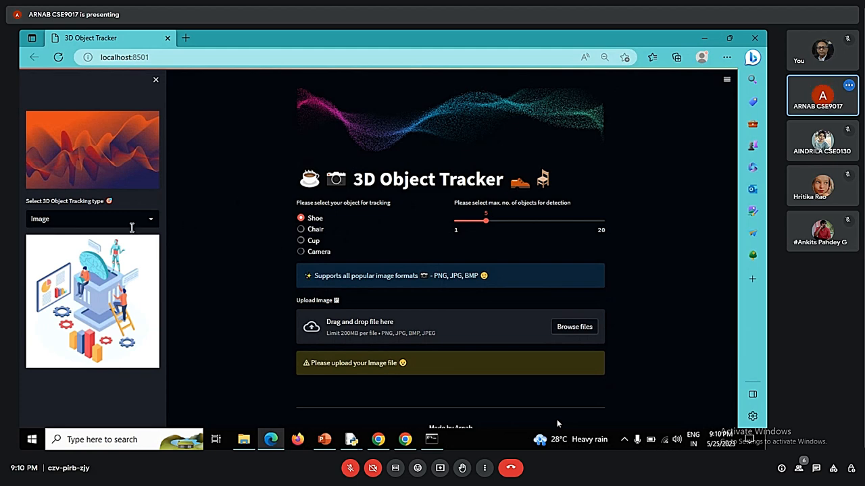
{"action": "left_click", "coordinate": [91, 219]}
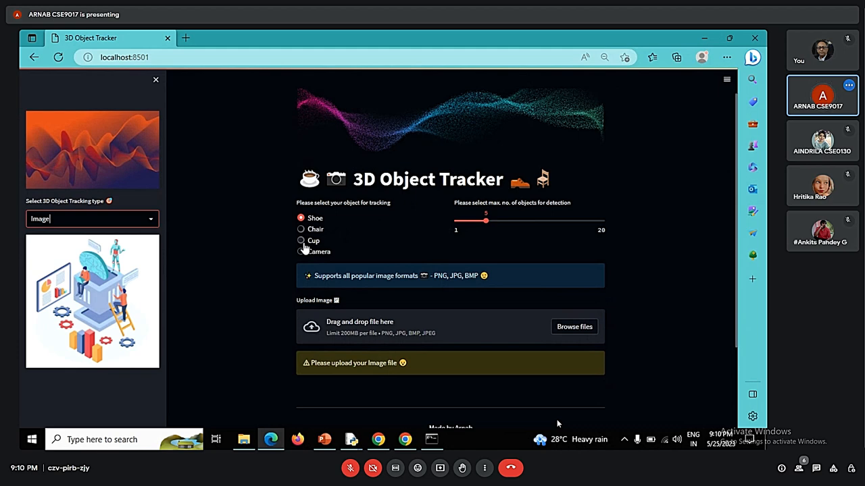
Choose Cup as the tracked object and lower the max objects slider to 1
{"action": "left_click", "coordinate": [300, 241]}
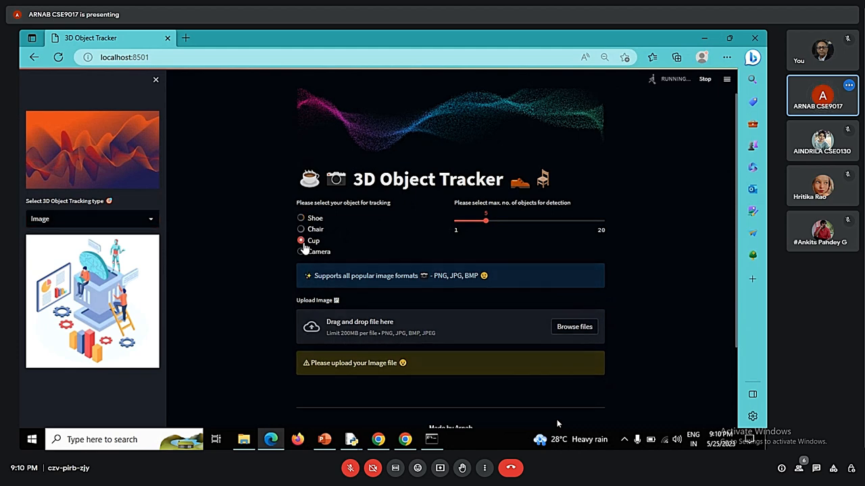
{"action": "left_click_drag", "start_coordinate": [485, 221], "coordinate": [453, 221]}
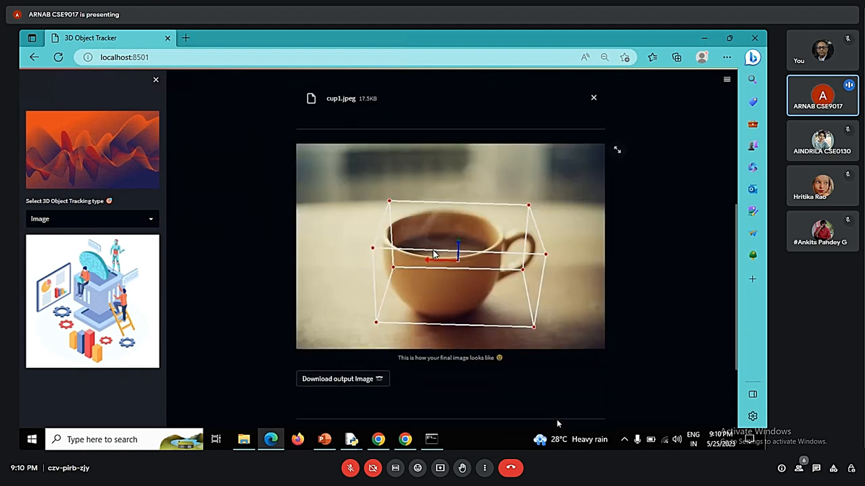
{"action": "mouse_move", "coordinate": [362, 282]}
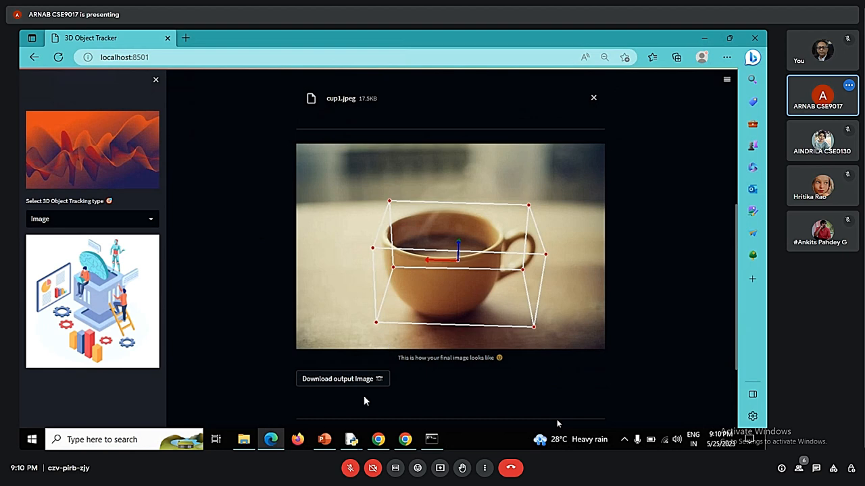
{"action": "mouse_move", "coordinate": [351, 439]}
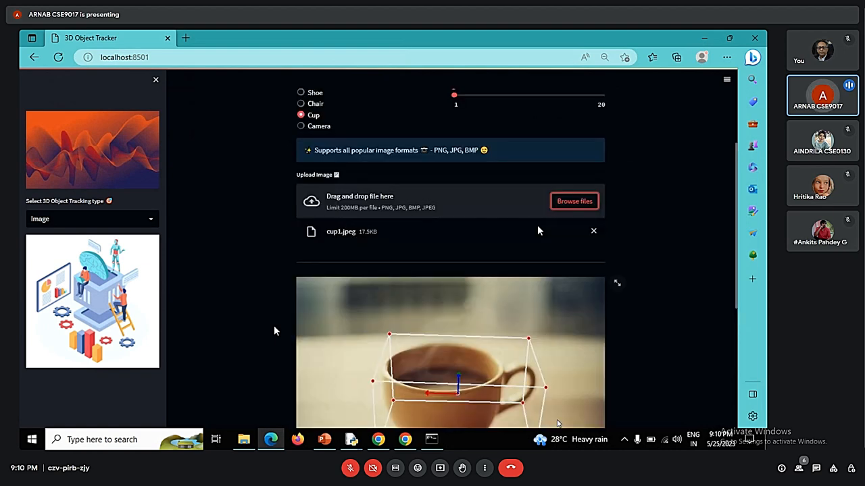
Upload shoe1.jpg to box the red shoe, then switch tracking to Camera
{"action": "left_click", "coordinate": [574, 201]}
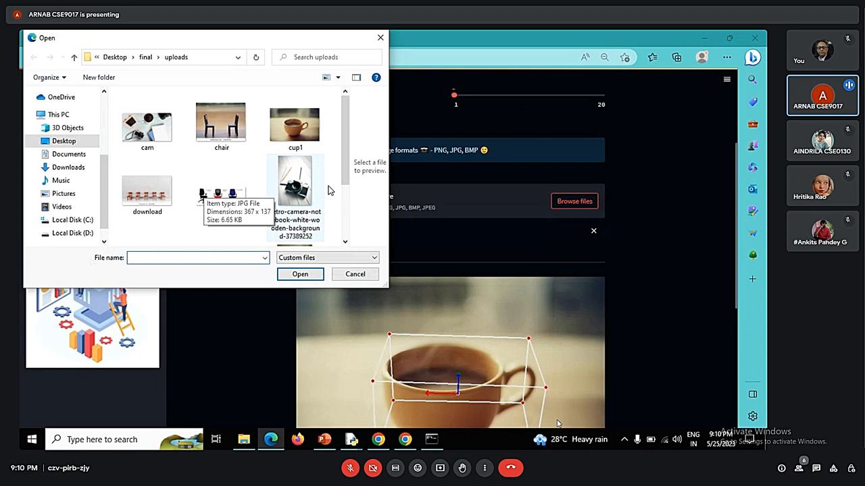
{"action": "left_click", "coordinate": [299, 274]}
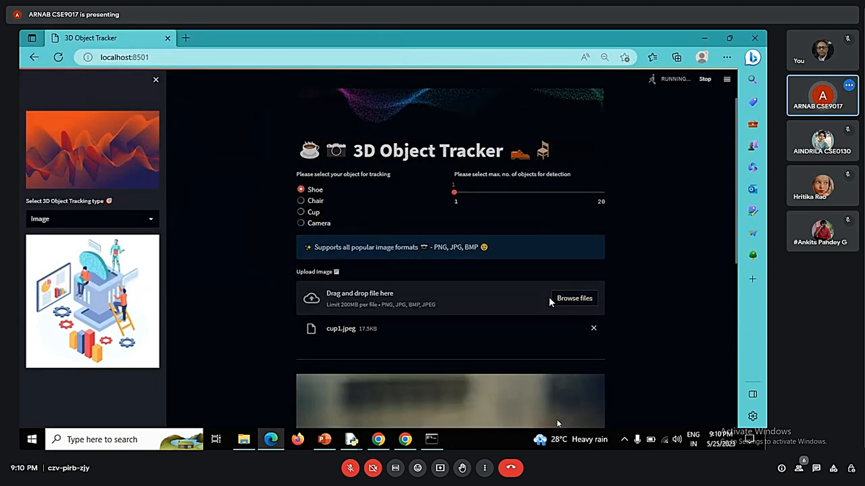
{"action": "left_click", "coordinate": [574, 297]}
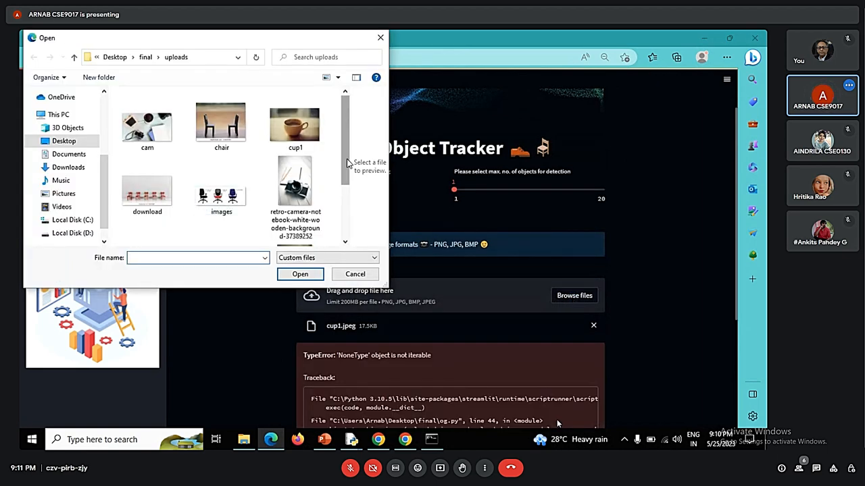
{"action": "scroll", "scroll_direction": "down", "scroll_amount": 3}
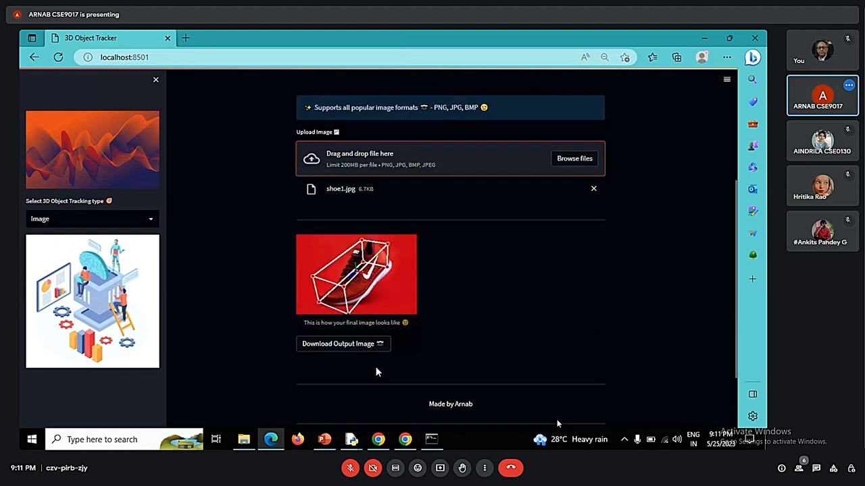
{"action": "mouse_move", "coordinate": [399, 275]}
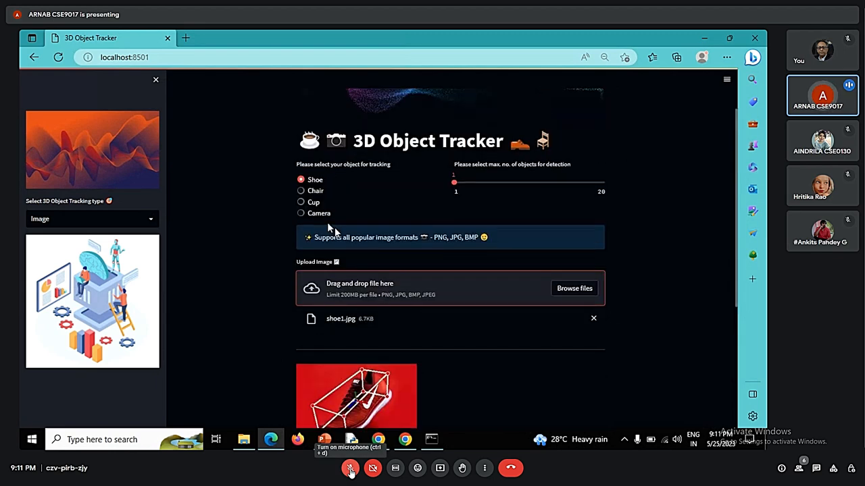
{"action": "left_click", "coordinate": [301, 210]}
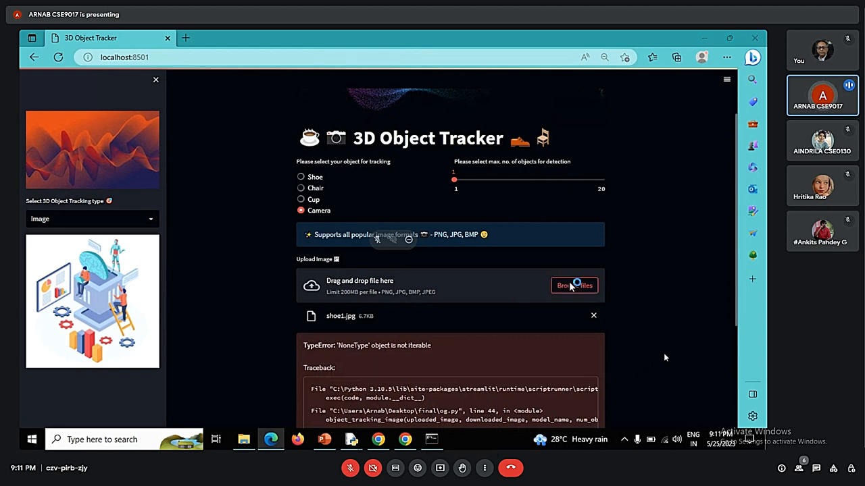
{"action": "left_click", "coordinate": [573, 285]}
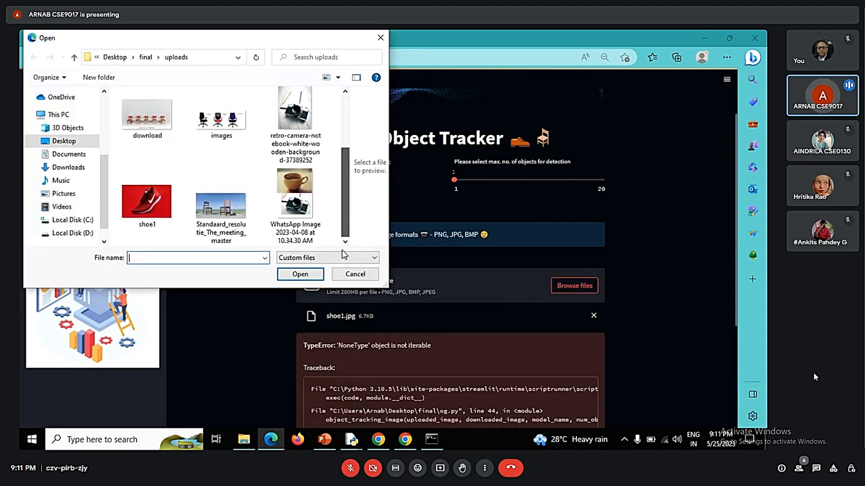
{"action": "mouse_move", "coordinate": [295, 196]}
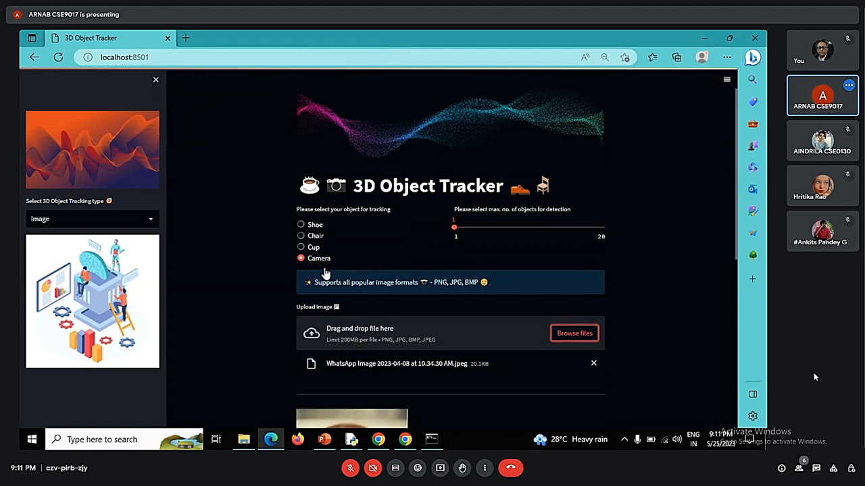
Scroll the tracker page to the Camera result for the WhatsApp photo
{"action": "scroll", "scroll_direction": "down", "scroll_amount": 3}
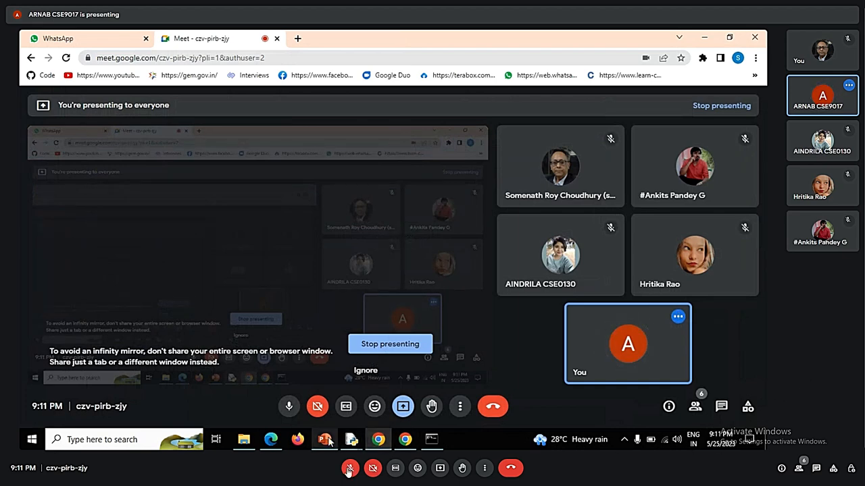
Return from Google Meet to the localhost:8501 tracker tab in Edge
{"action": "left_click", "coordinate": [270, 440]}
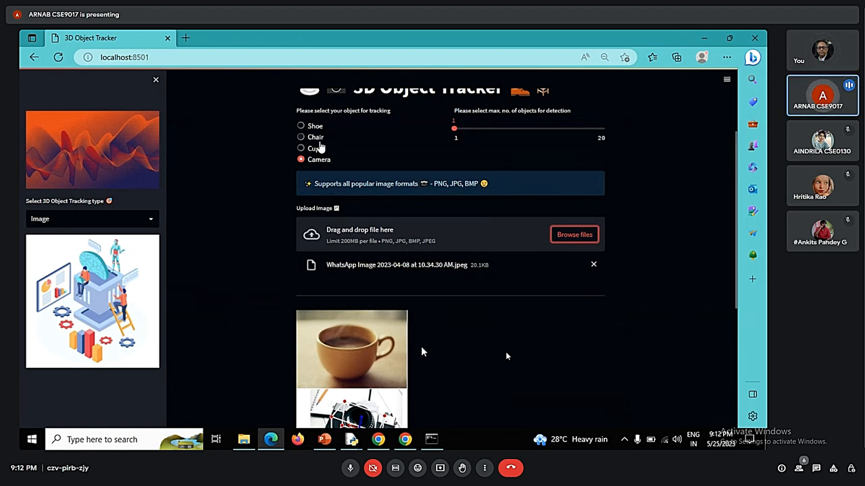
Select Chair as the tracked object and pick the chairs image in the file picker
{"action": "left_click", "coordinate": [301, 135]}
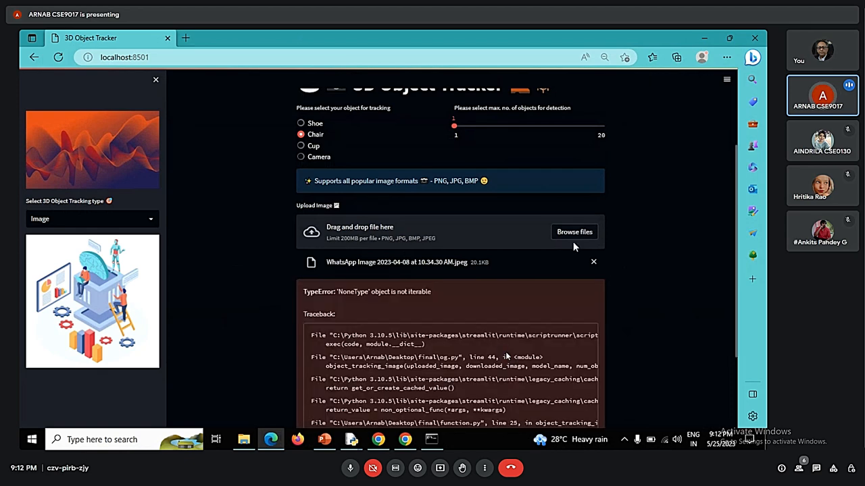
{"action": "left_click", "coordinate": [574, 232]}
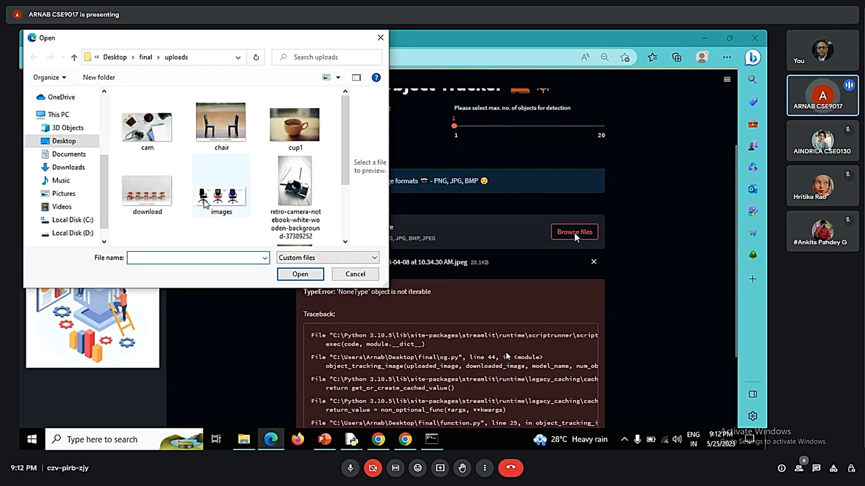
{"action": "mouse_move", "coordinate": [220, 195]}
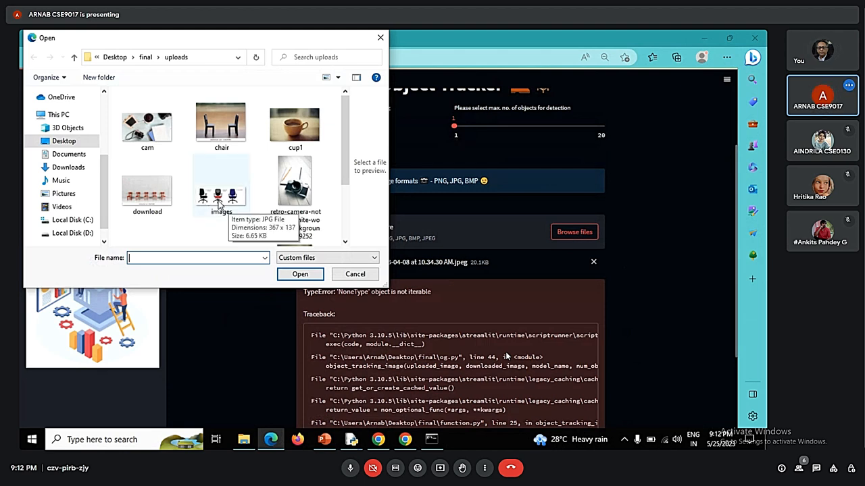
{"action": "left_click", "coordinate": [300, 274]}
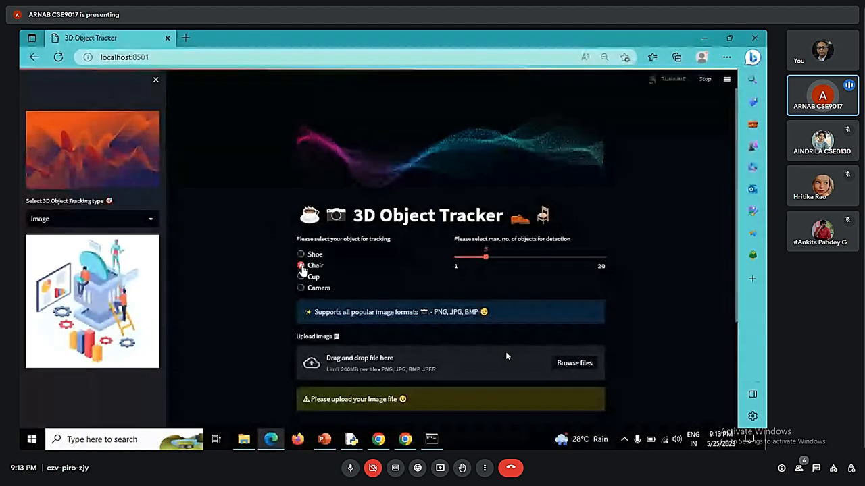
Select Chair, adjust the max-objects slider, upload images.jpg and view the boxed chairs
{"action": "left_click", "coordinate": [300, 265]}
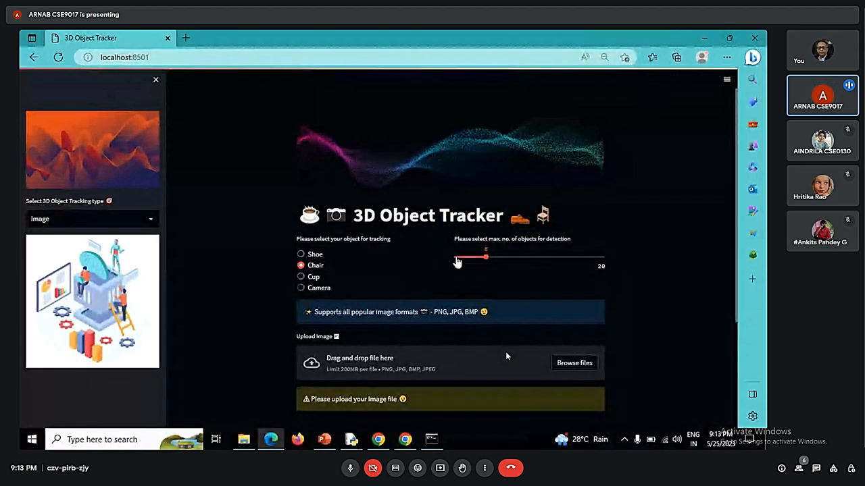
{"action": "left_click_drag", "start_coordinate": [485, 257], "coordinate": [454, 257]}
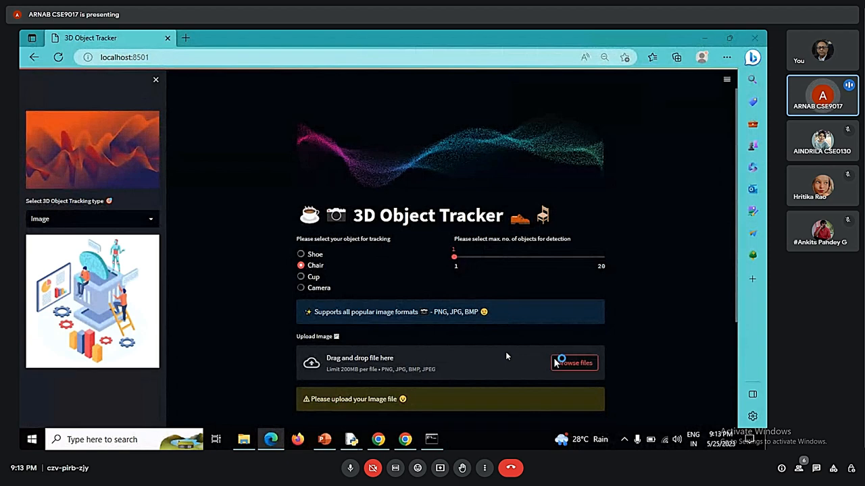
{"action": "left_click", "coordinate": [574, 362]}
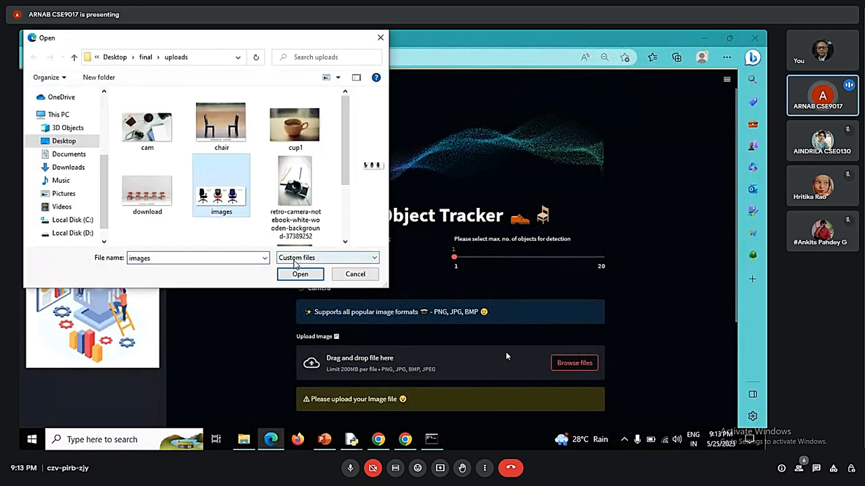
{"action": "left_click", "coordinate": [299, 274]}
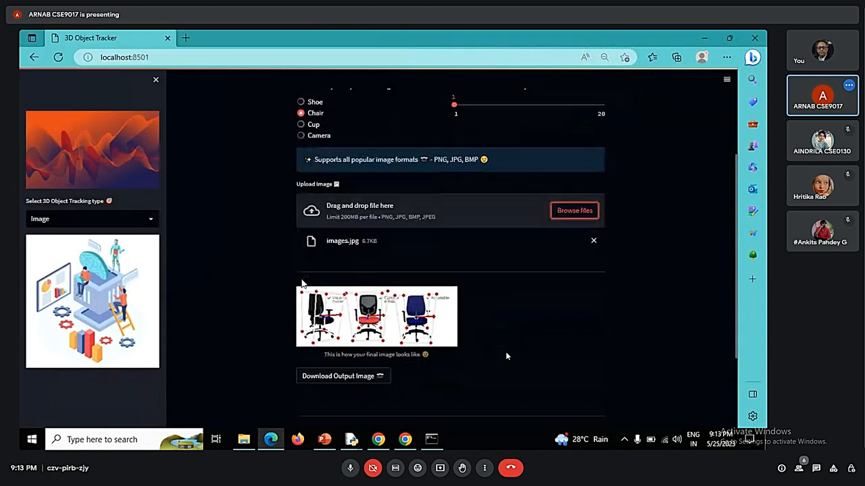
{"action": "scroll", "scroll_direction": "up", "scroll_amount": 3}
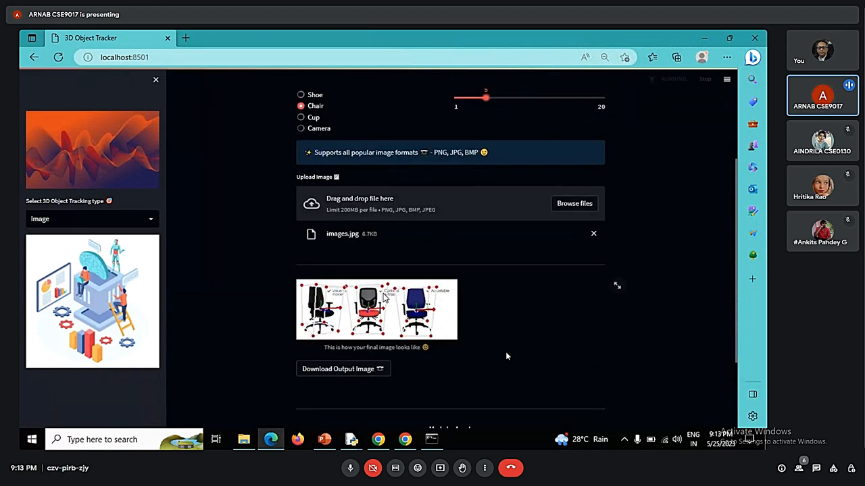
{"action": "scroll", "scroll_direction": "down", "scroll_amount": 3}
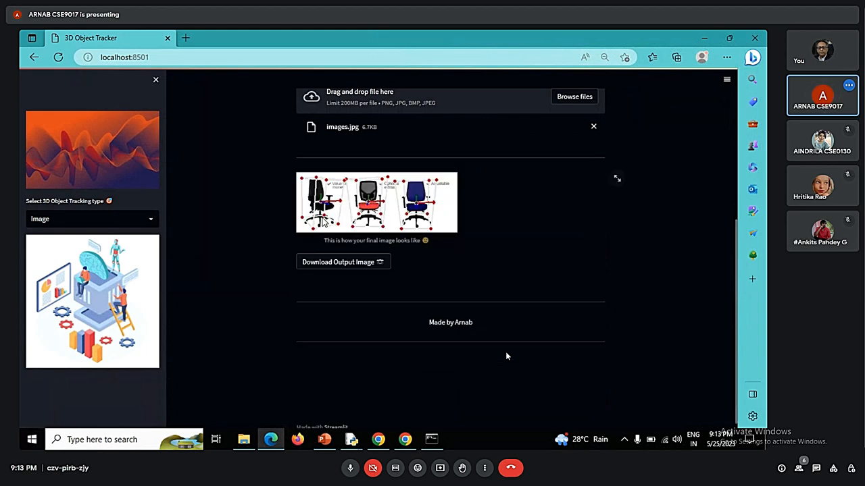
{"action": "mouse_move", "coordinate": [376, 226]}
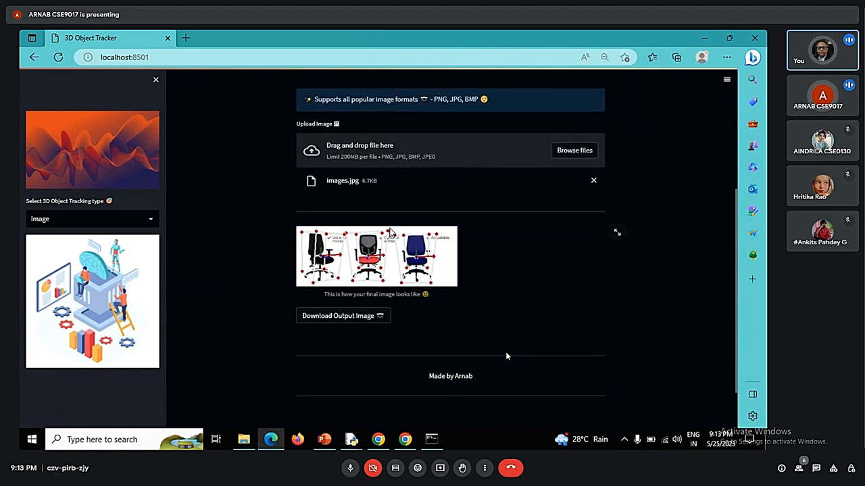
{"action": "mouse_move", "coordinate": [460, 231]}
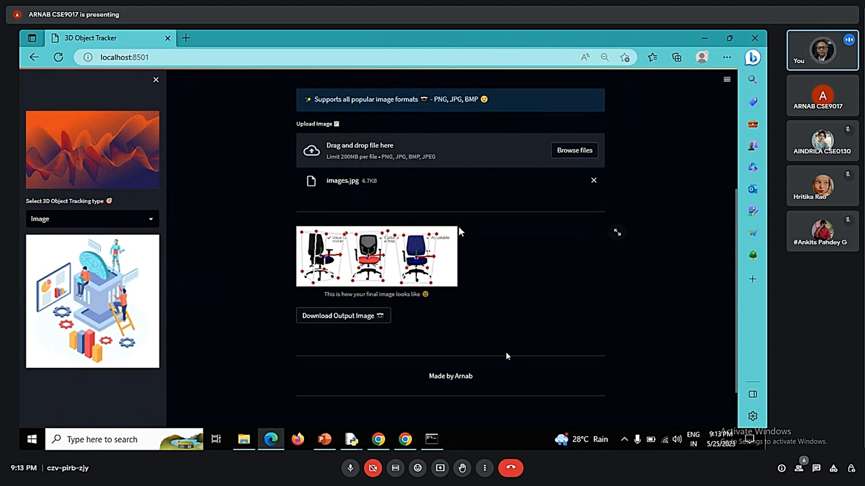
{"action": "scroll", "scroll_direction": "up", "scroll_amount": 3}
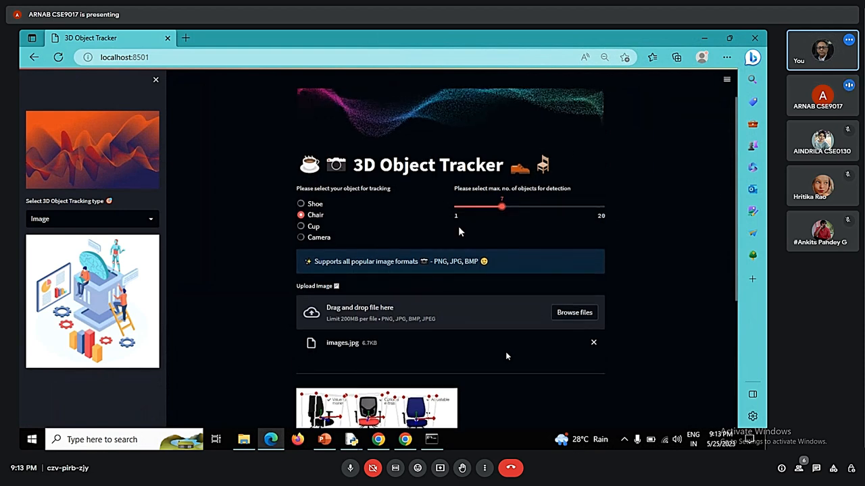
Select Cup, set the tracking type to Live Feed, and start the webcam
{"action": "left_click", "coordinate": [301, 226]}
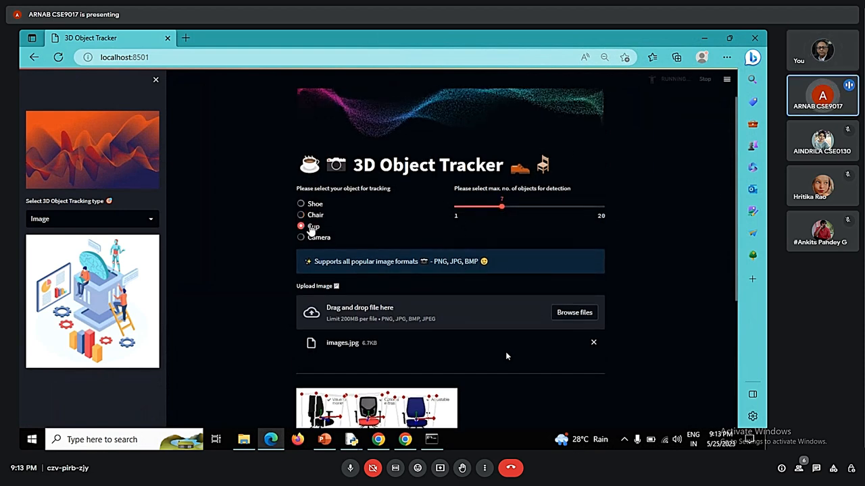
{"action": "left_click", "coordinate": [301, 223]}
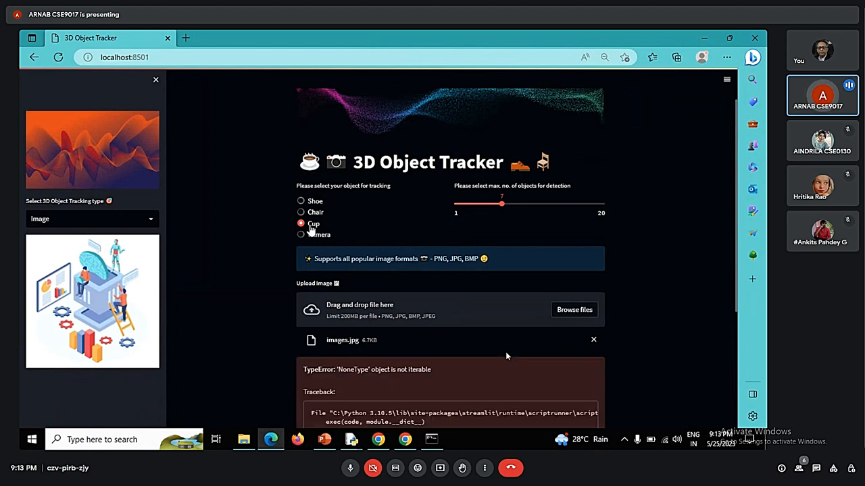
{"action": "left_click", "coordinate": [91, 218]}
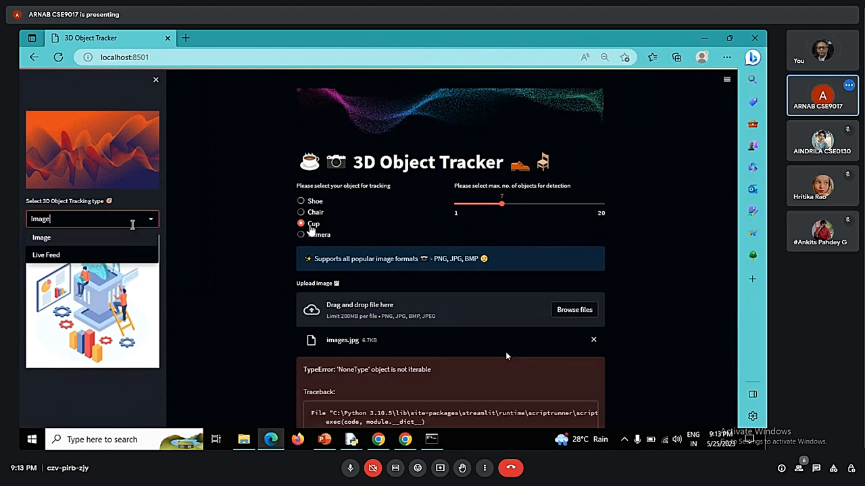
{"action": "left_click", "coordinate": [46, 255]}
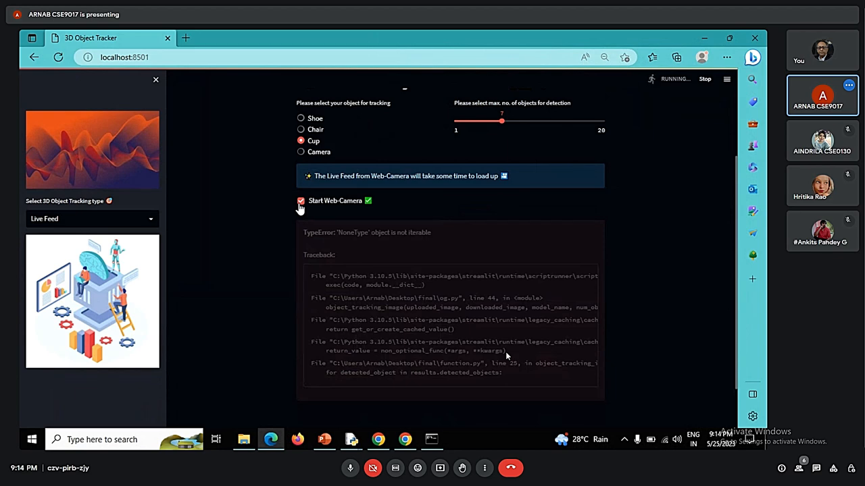
{"action": "left_click", "coordinate": [300, 200]}
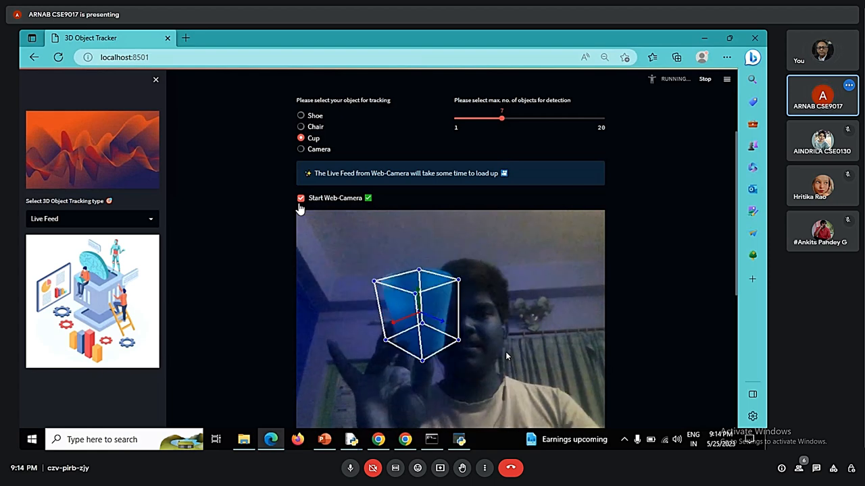
Untick Start Web-Camera to turn the webcam off after live cup tracking
{"action": "left_click", "coordinate": [300, 198]}
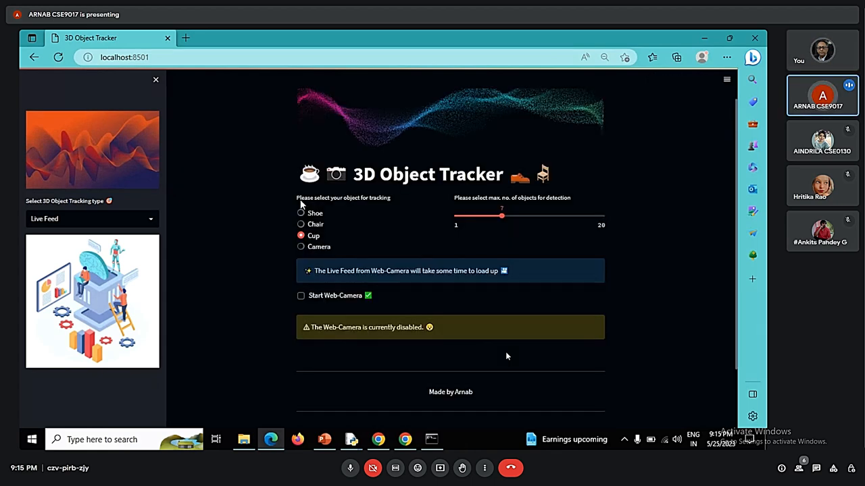